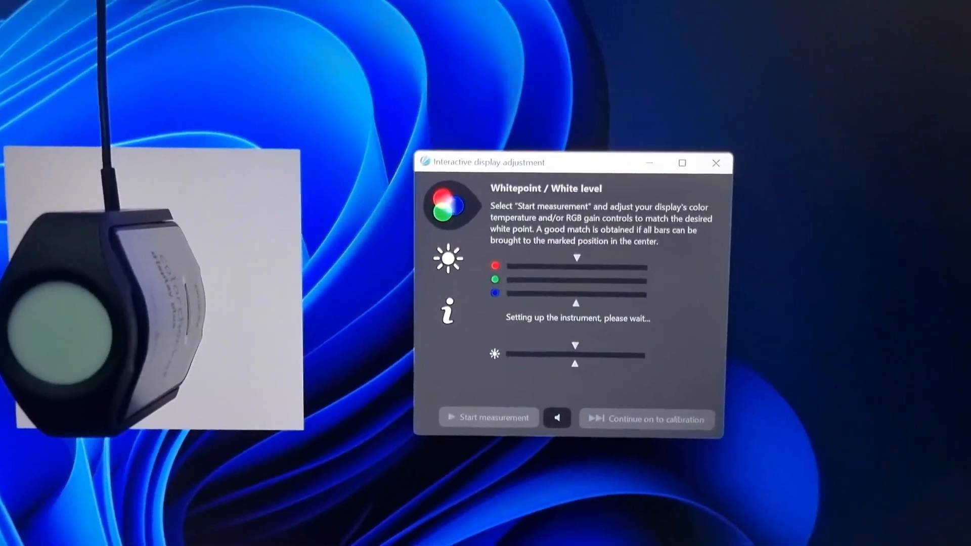
Measure the white point until the RGB bars centre on target, stop, and continue to calibration
left_click(488, 417)
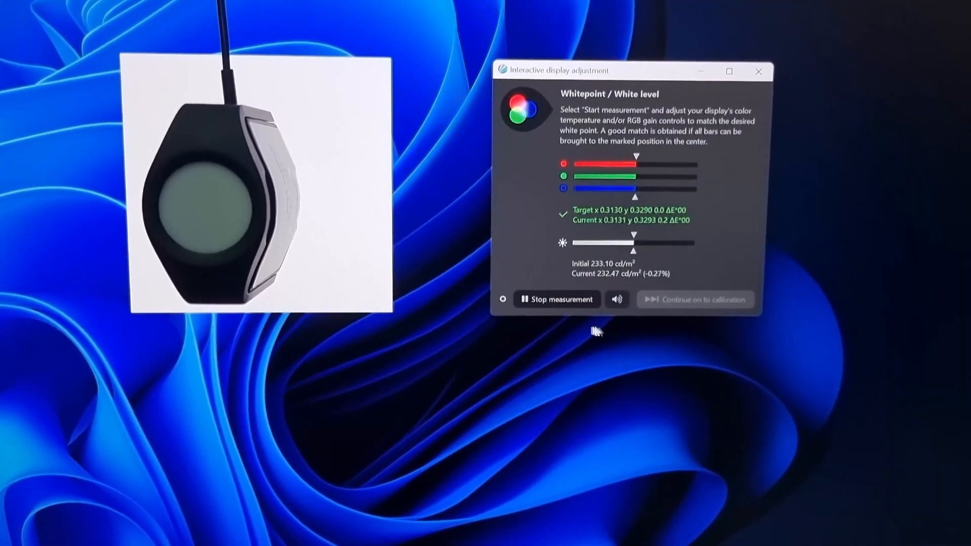
left_click(556, 300)
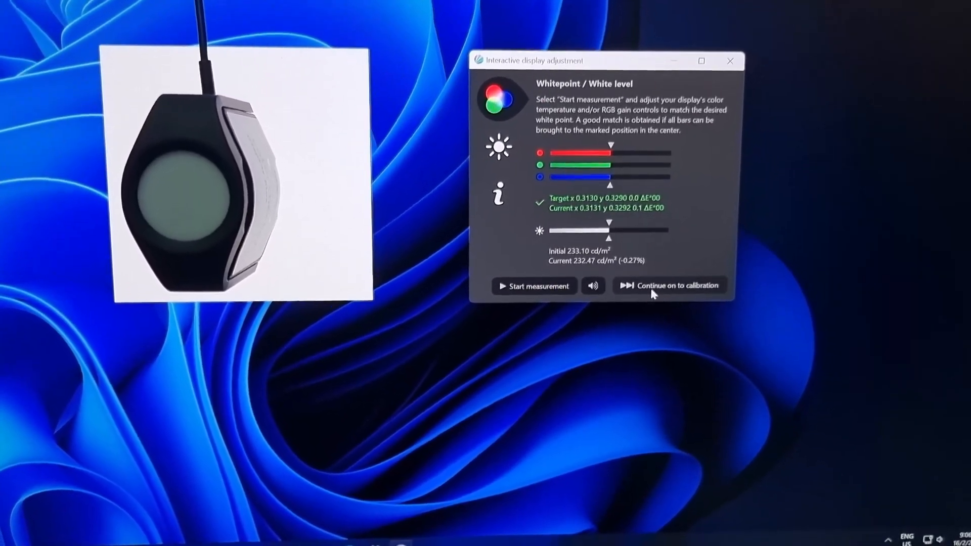
left_click(670, 285)
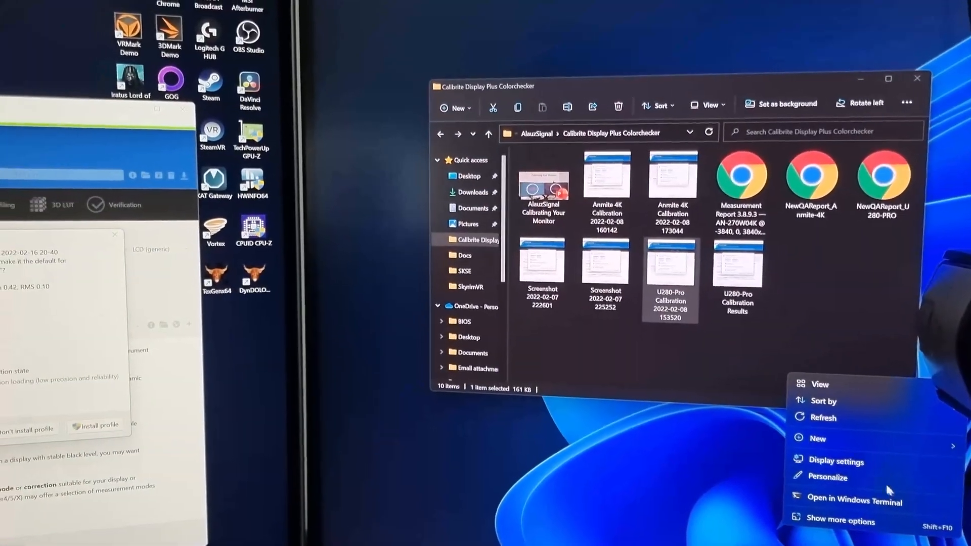
View the U280-PRO #2 profile listed as the screen's colour profile in Windows display settings
left_click(836, 461)
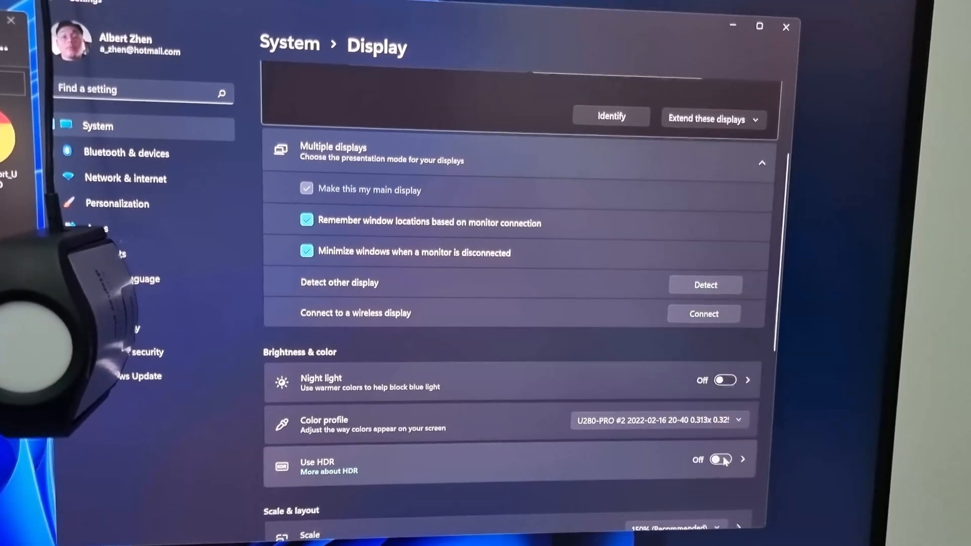
left_click(720, 459)
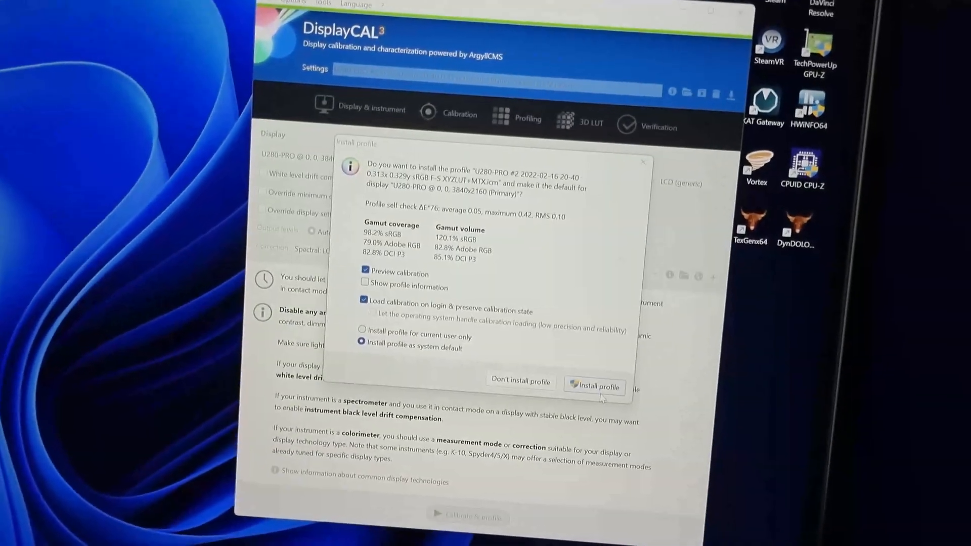
Install the U280-PRO #2 profile as system default and acknowledge it is activated
left_click(598, 386)
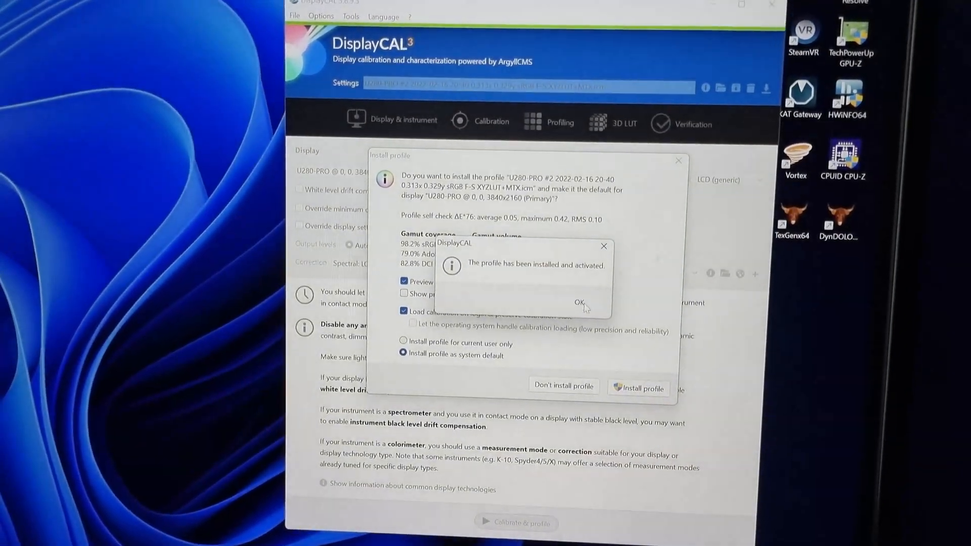
left_click(578, 303)
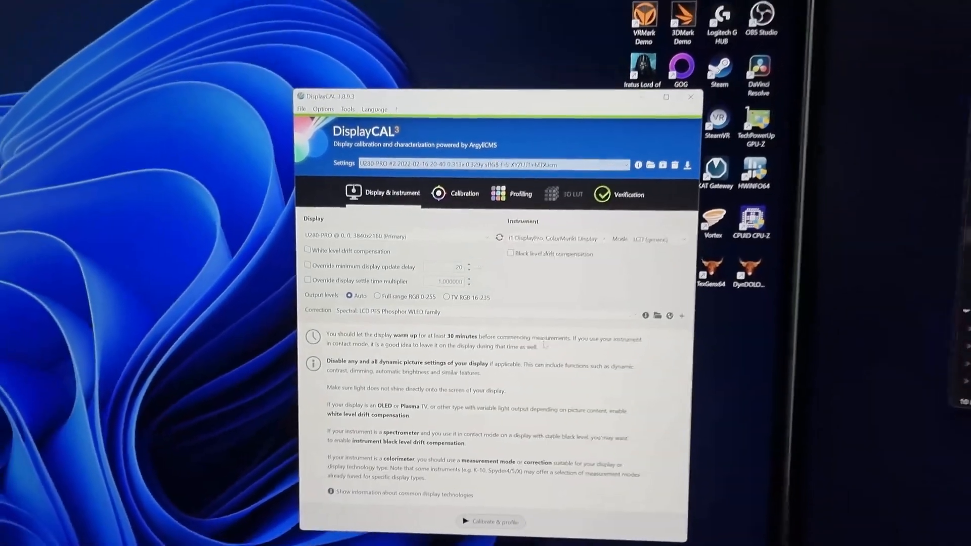